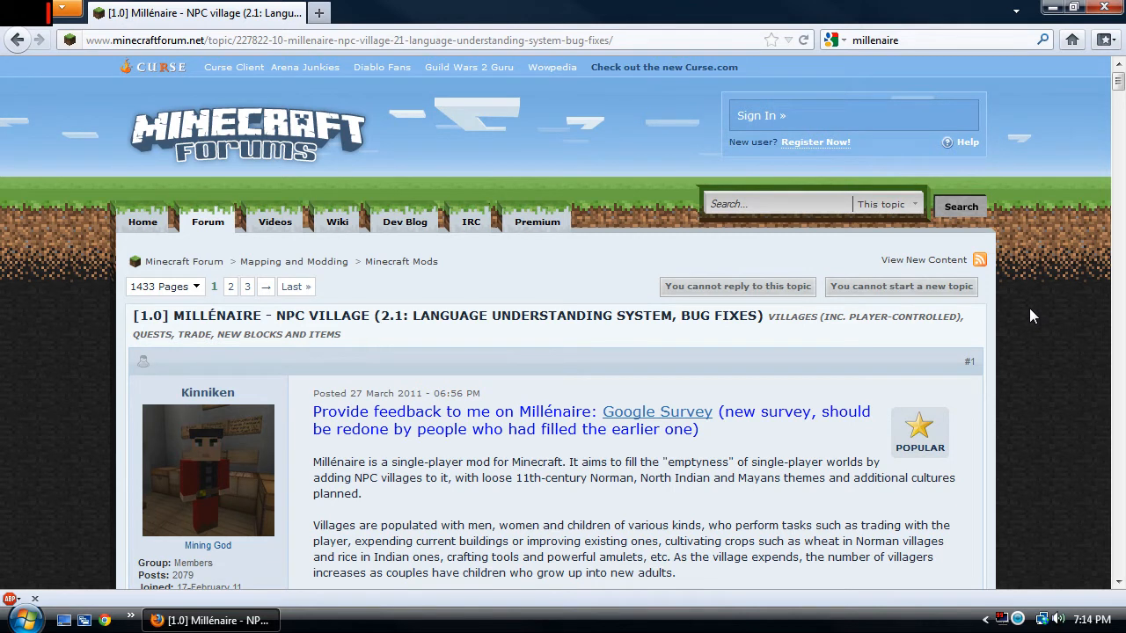
mouse_move(1030, 343)
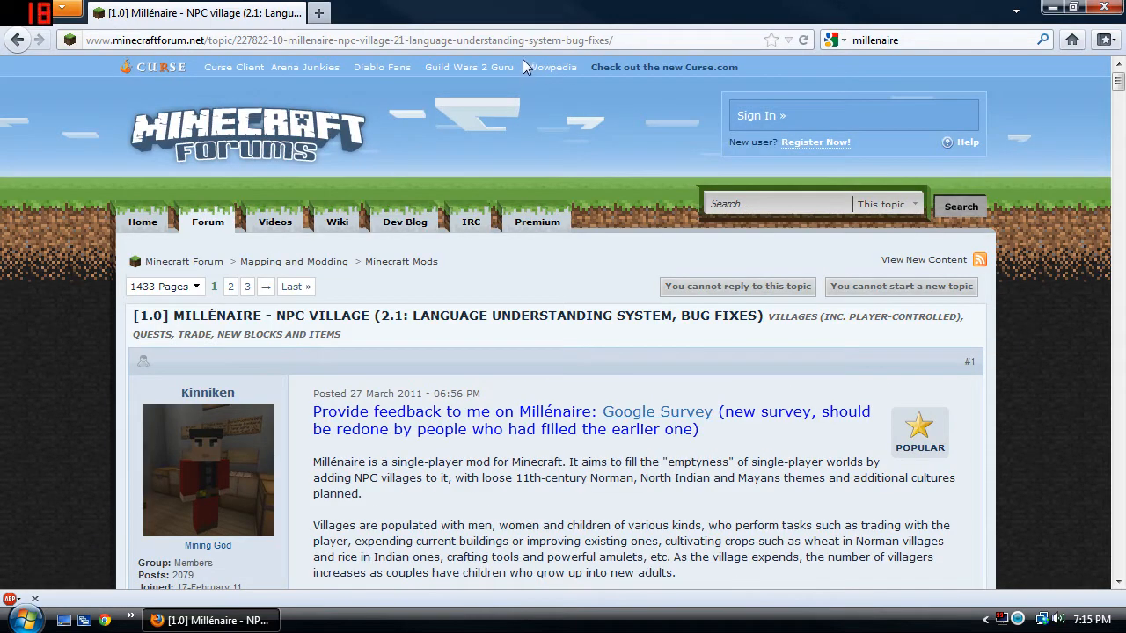
mouse_move(1042, 341)
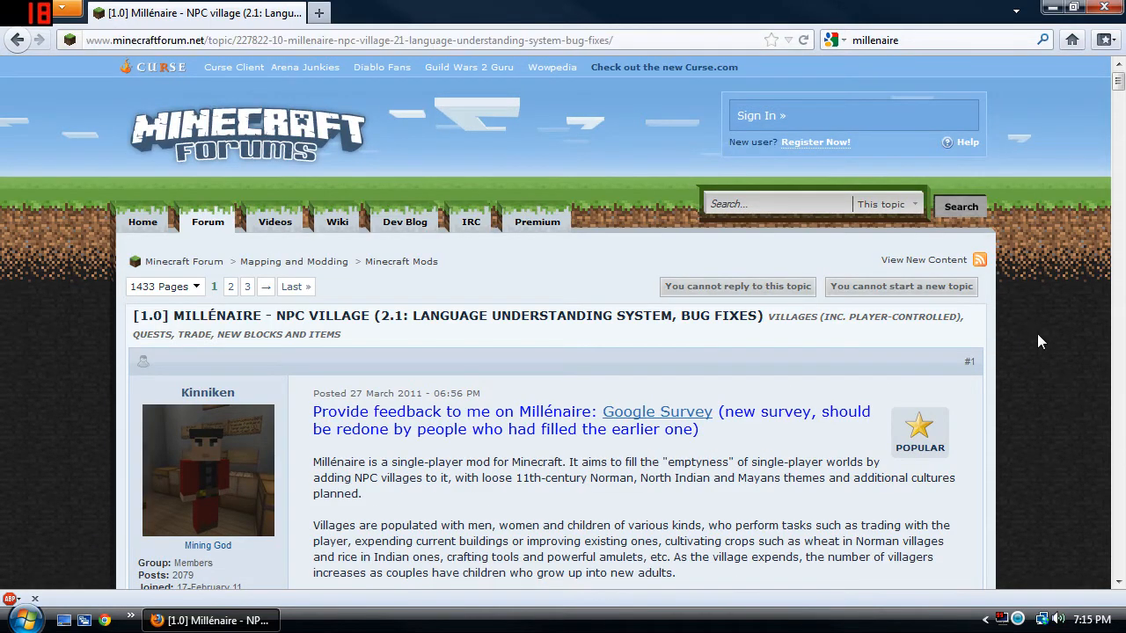
- Scroll the Millénaire forum thread down to the 'Download Millénaire on Millenaire.org' link
scroll("down", 3)
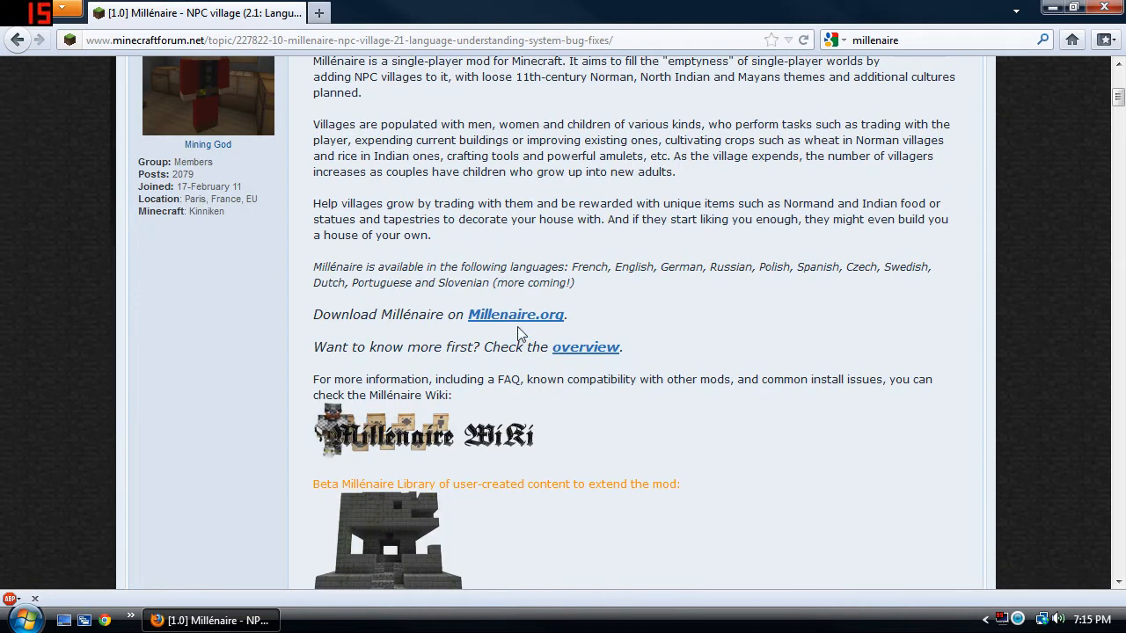
mouse_move(491, 330)
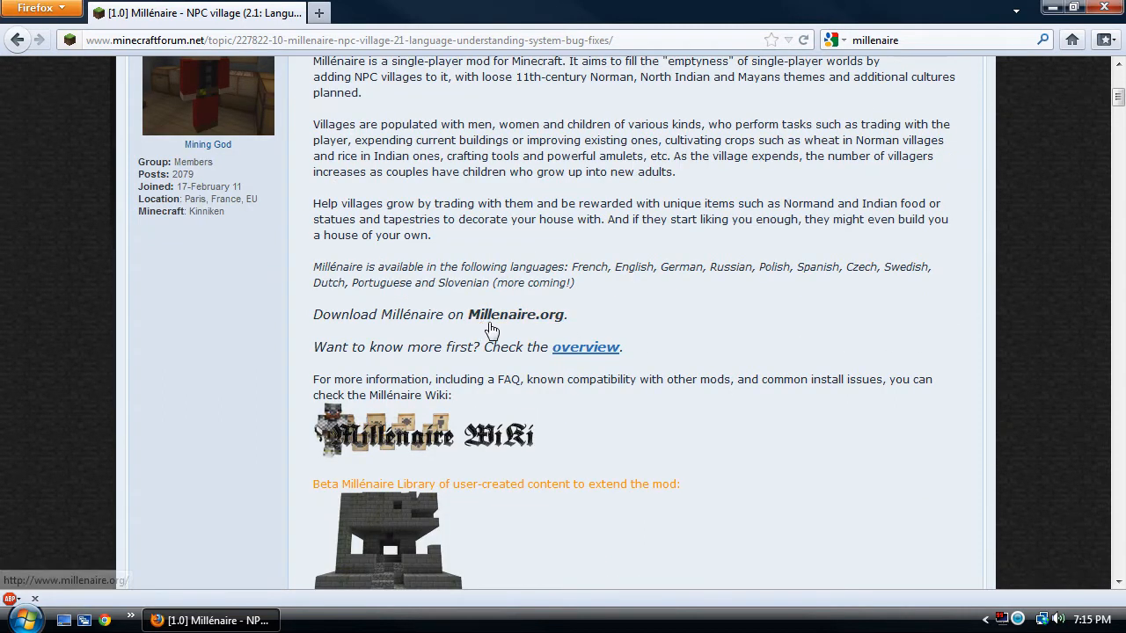
- Download Millenaire2.1.zip for Minecraft 1.0 from millenaire.org, saving it to disk
left_click(516, 315)
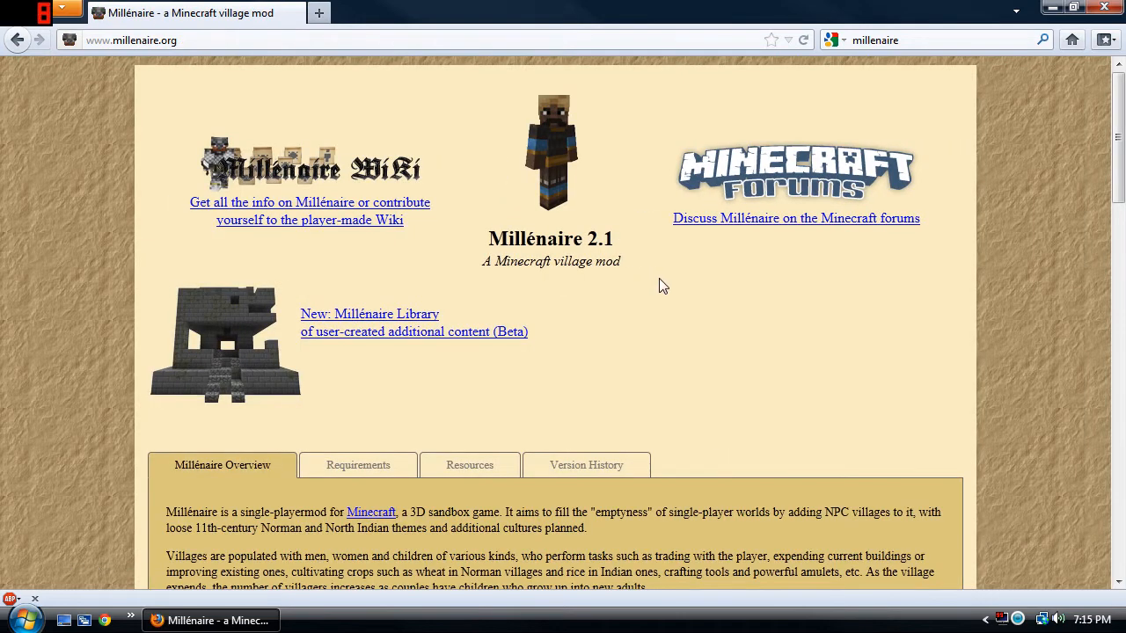
scroll("down", 3)
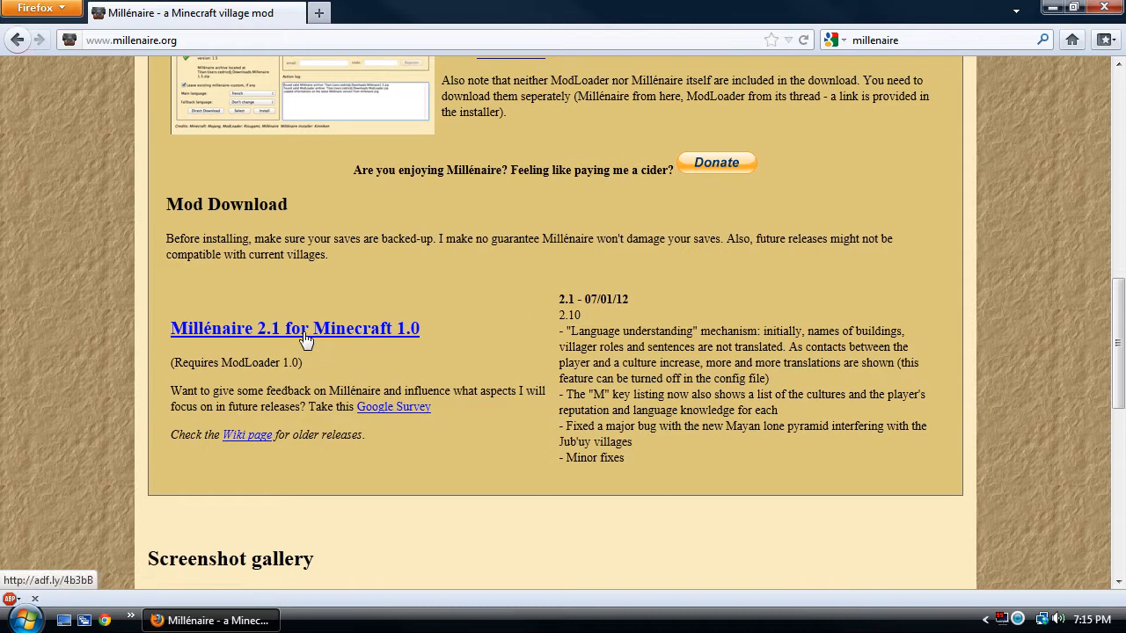
left_click_drag(172, 363, 299, 362)
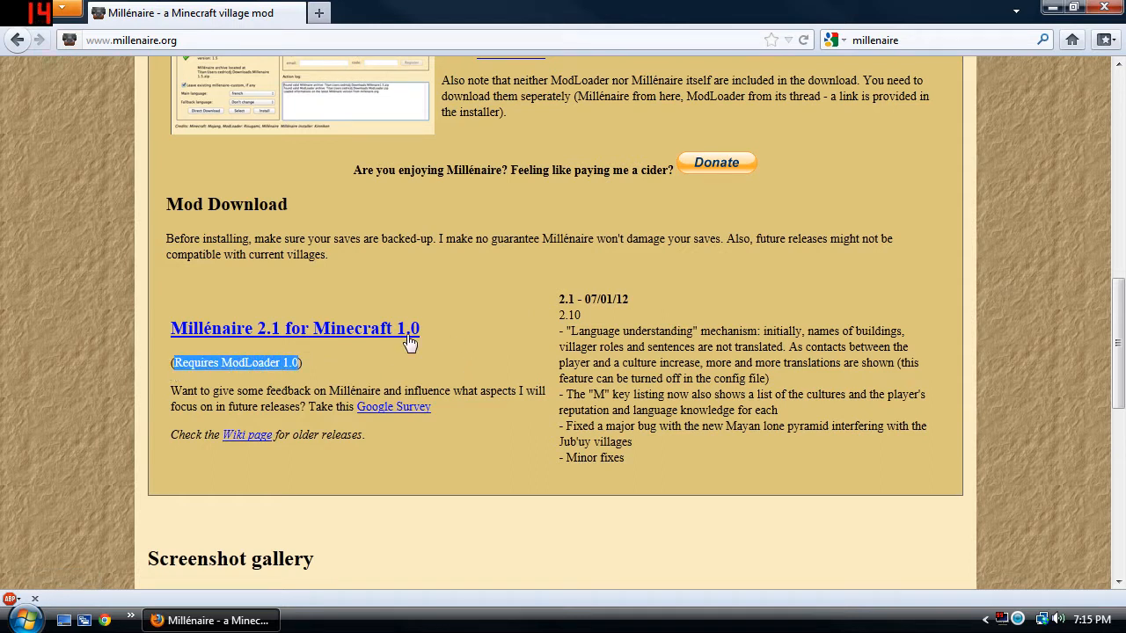
left_click(294, 328)
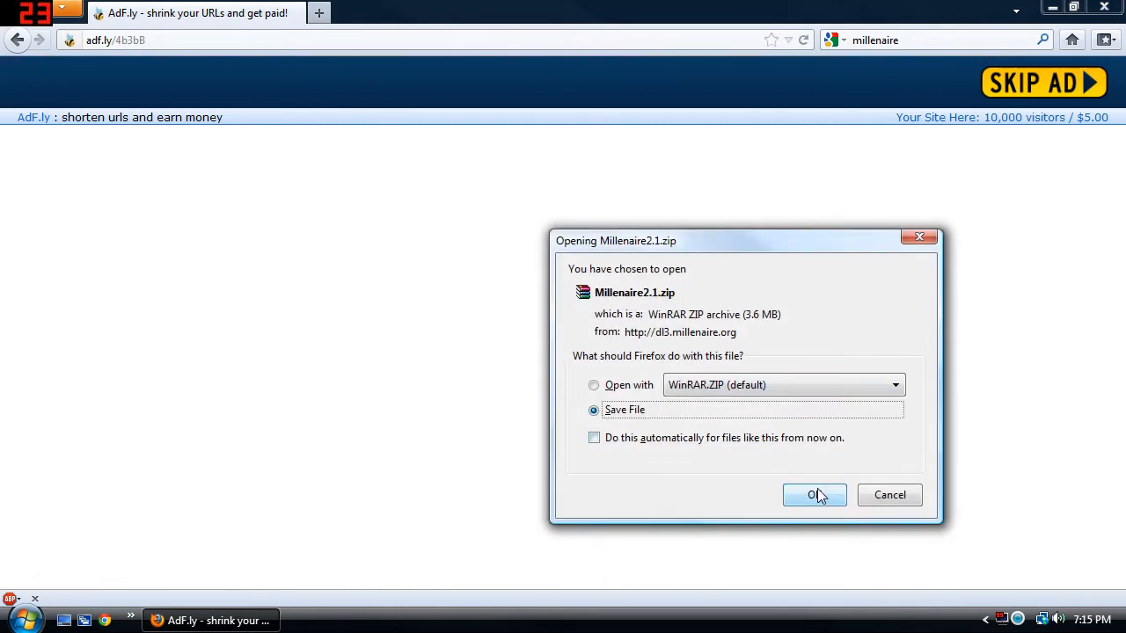
left_click(813, 495)
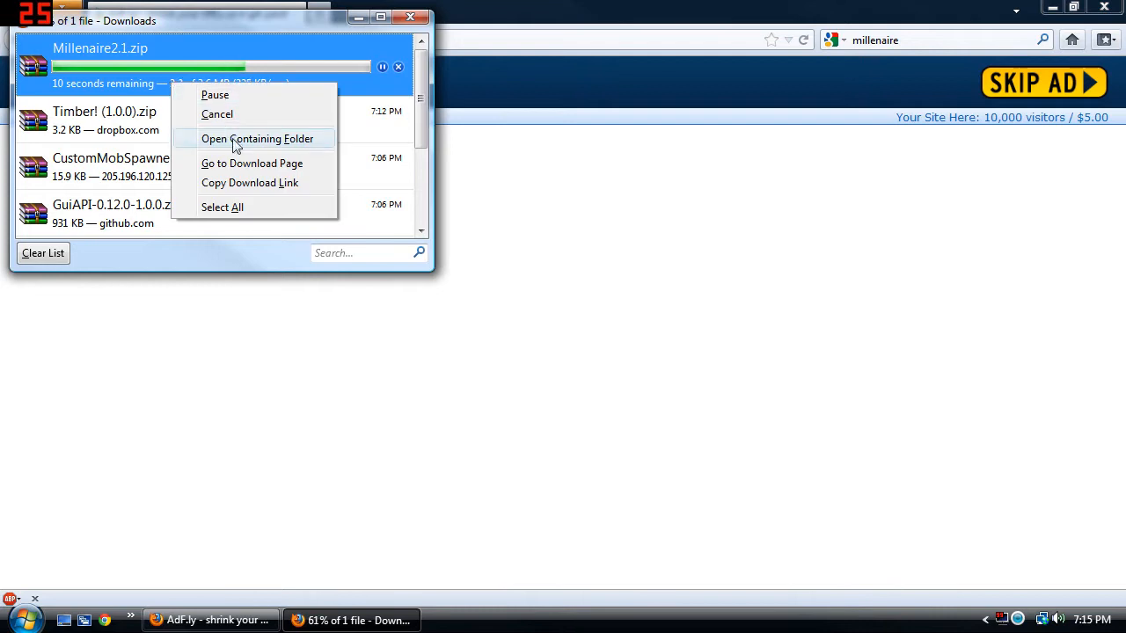
- Open the Downloads folder and delete the Timber! (1.0.0) archive and folder
left_click(257, 138)
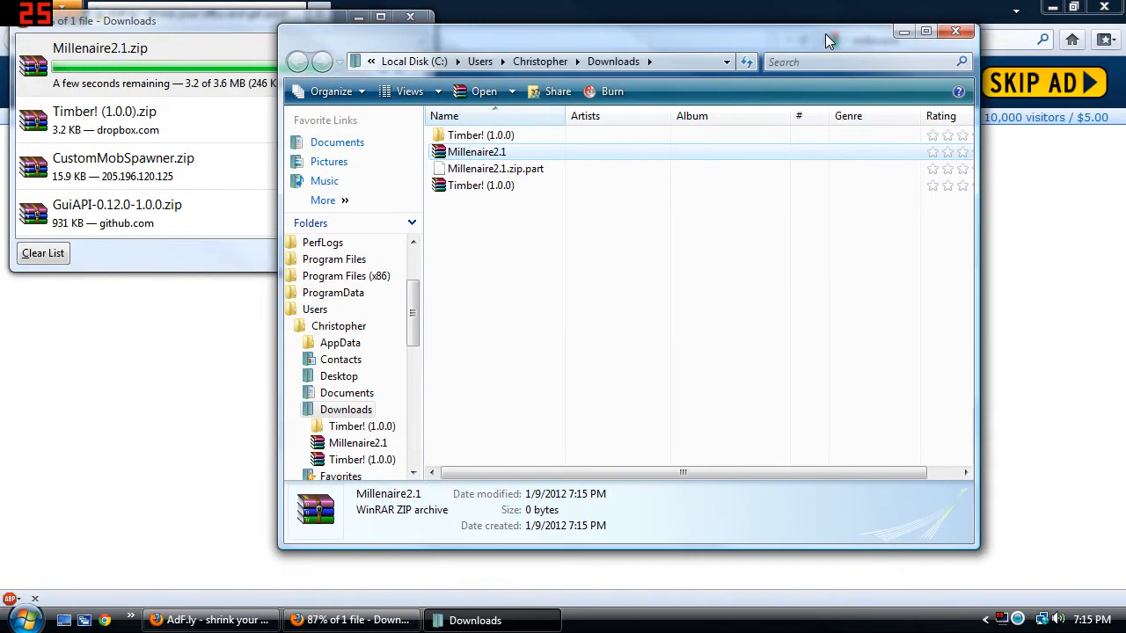
right_click(481, 185)
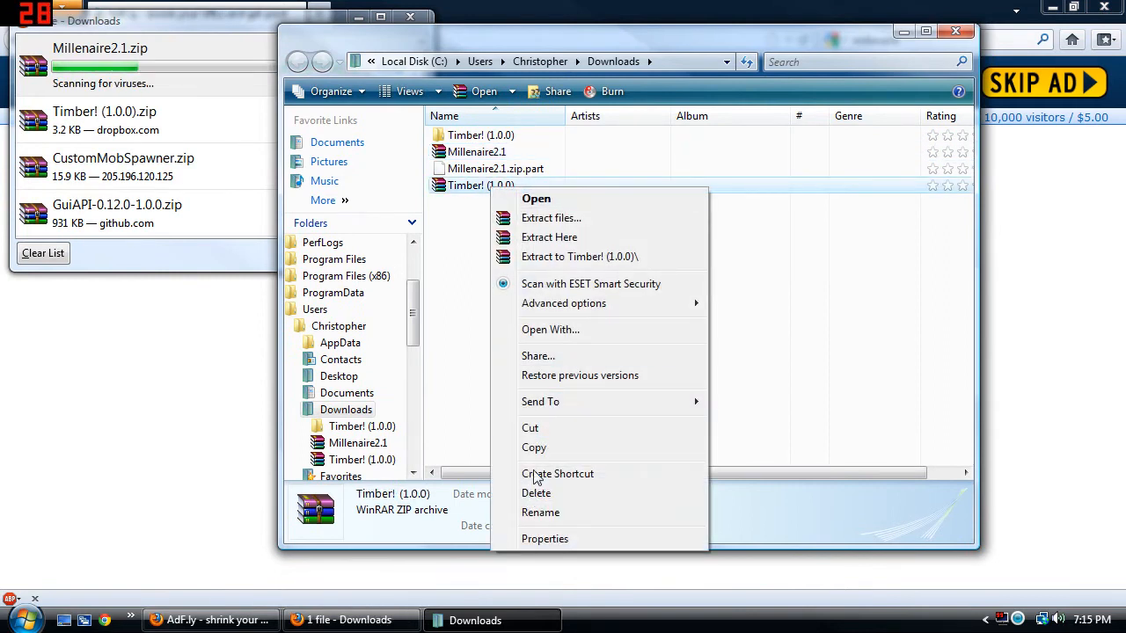
left_click(535, 493)
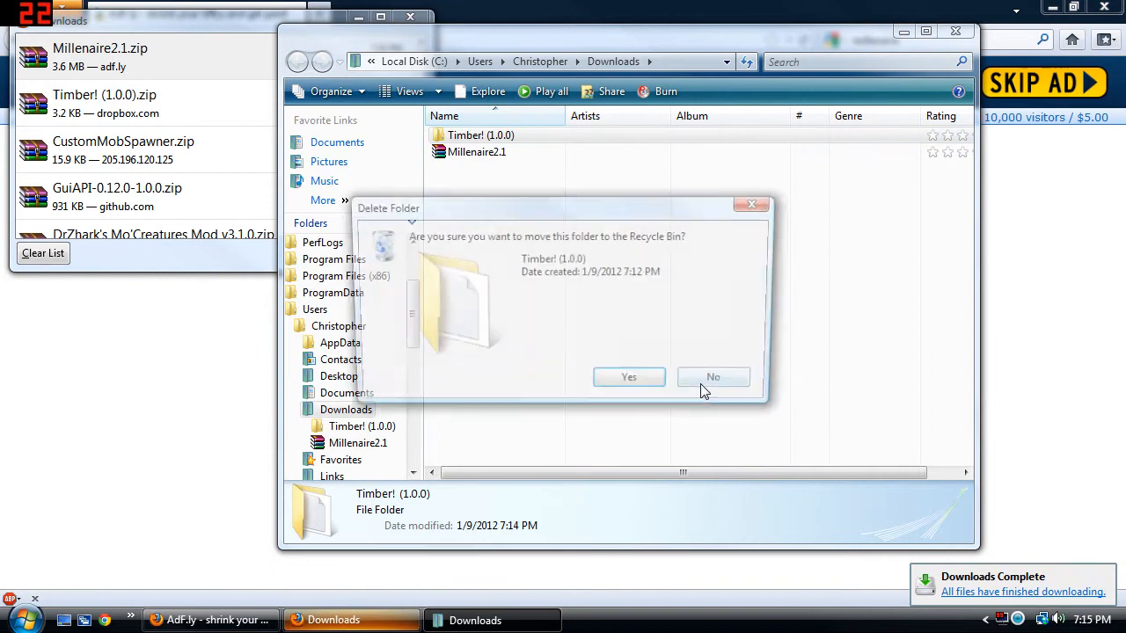
left_click(629, 376)
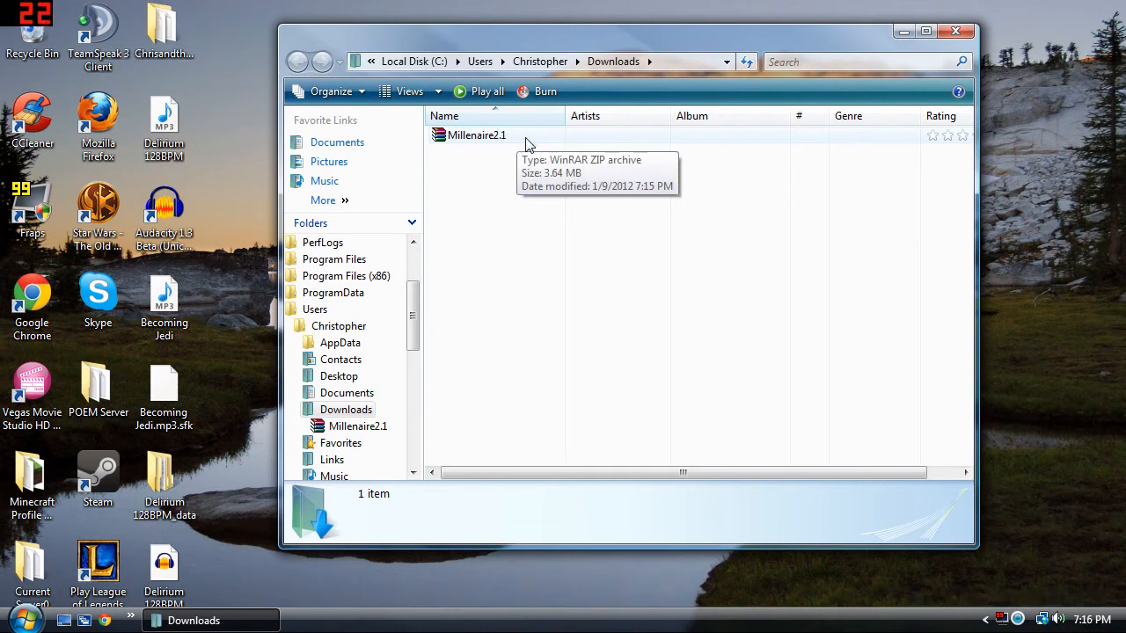
- Extract Millenaire2.1.zip here with WinRAR to create a Millenaire2.1 folder
right_click(477, 135)
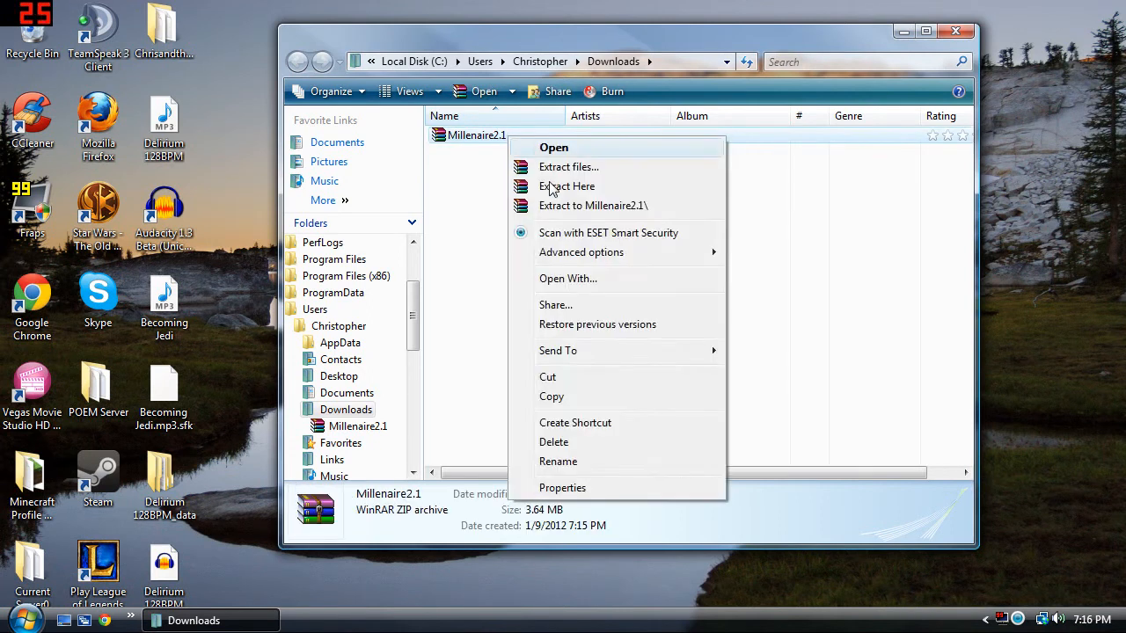
left_click(567, 186)
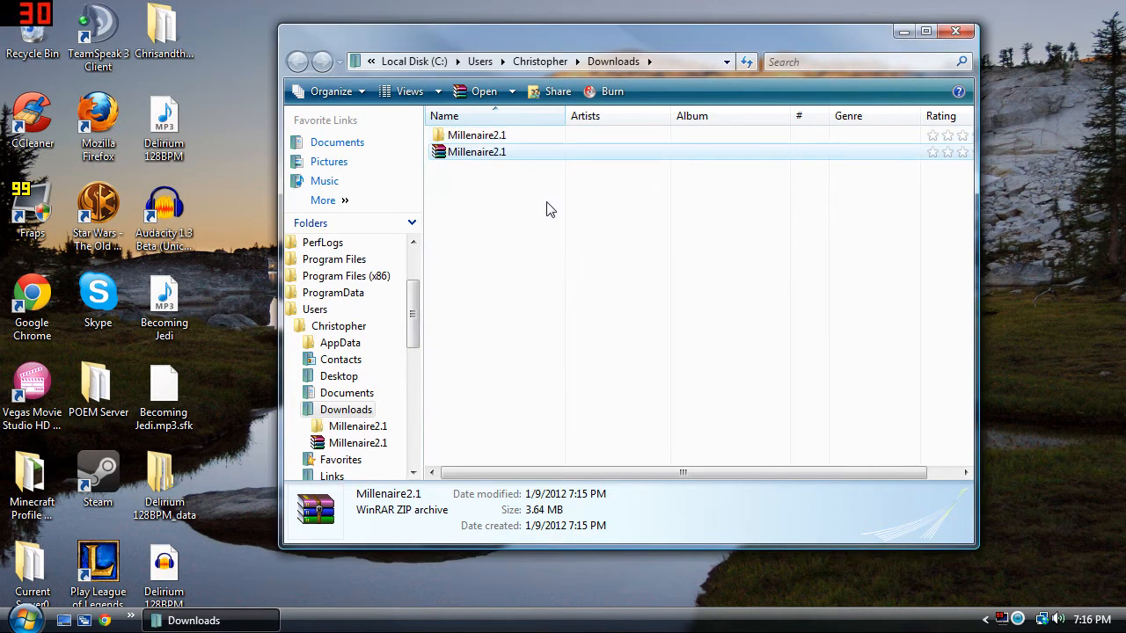
mouse_move(552, 208)
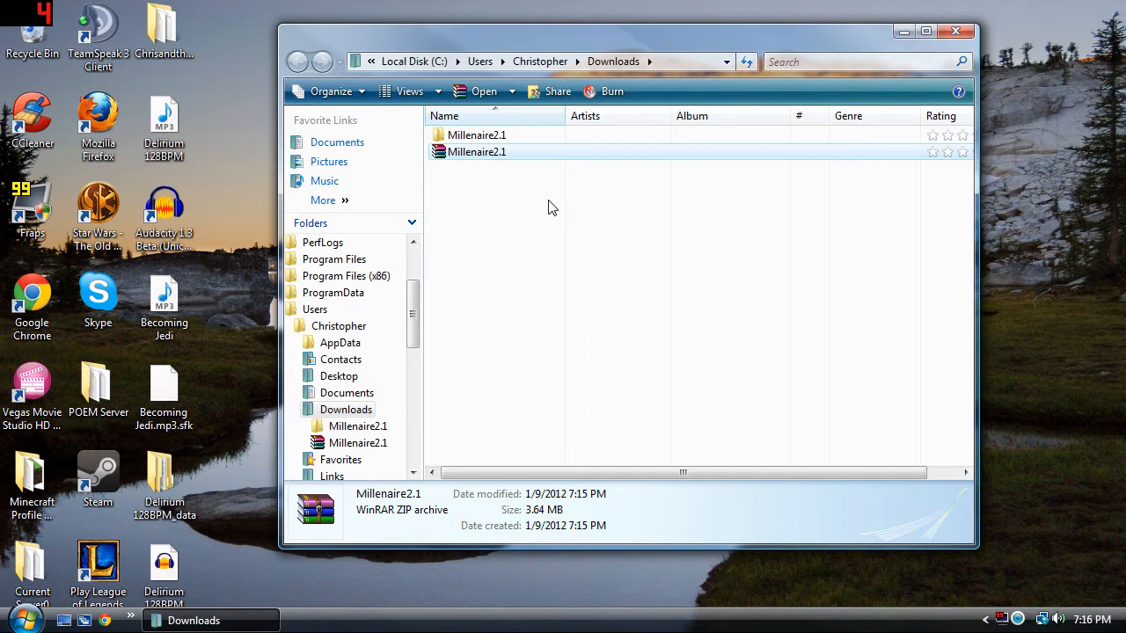
mouse_move(548, 200)
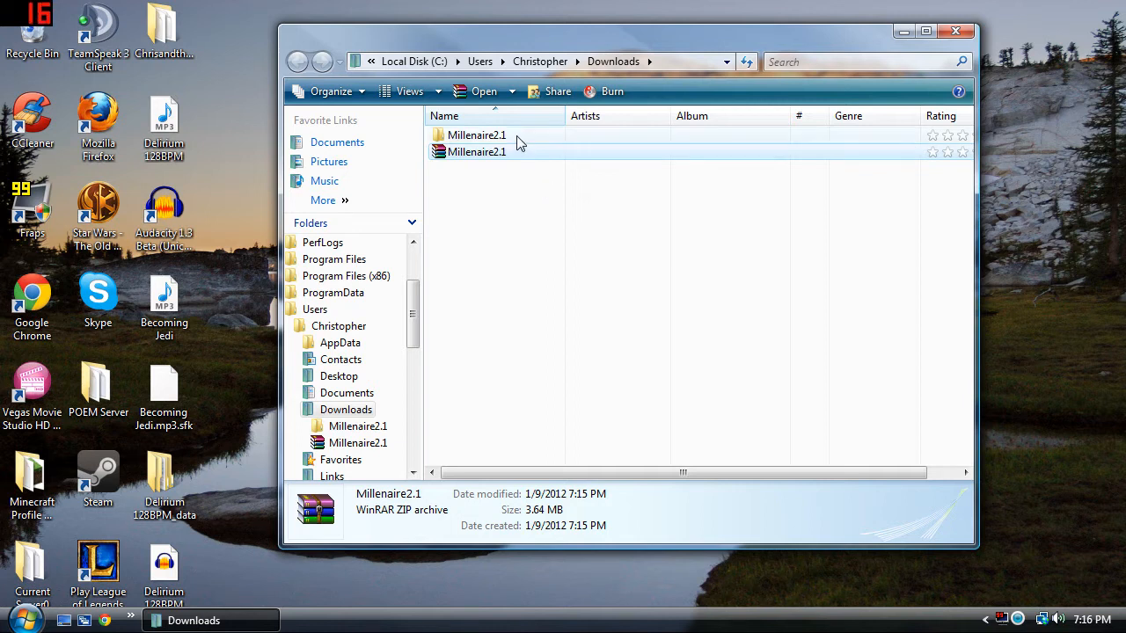
- Open the extracted Millenaire2.1 folder and its inner Millénaire 2.1 folder
double_click(476, 134)
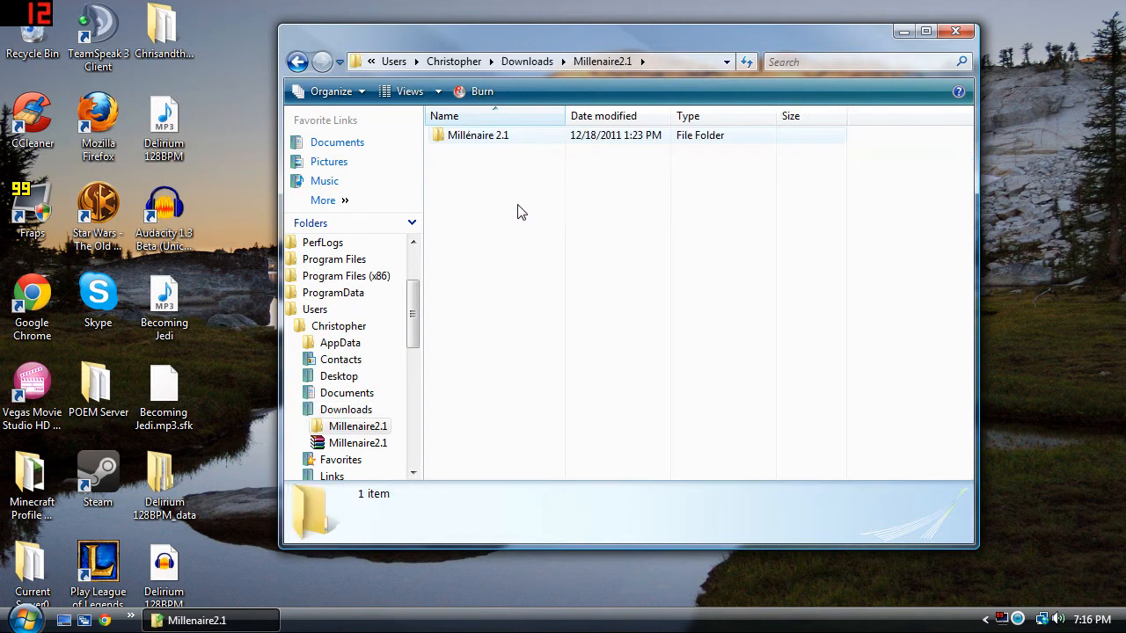
mouse_move(514, 143)
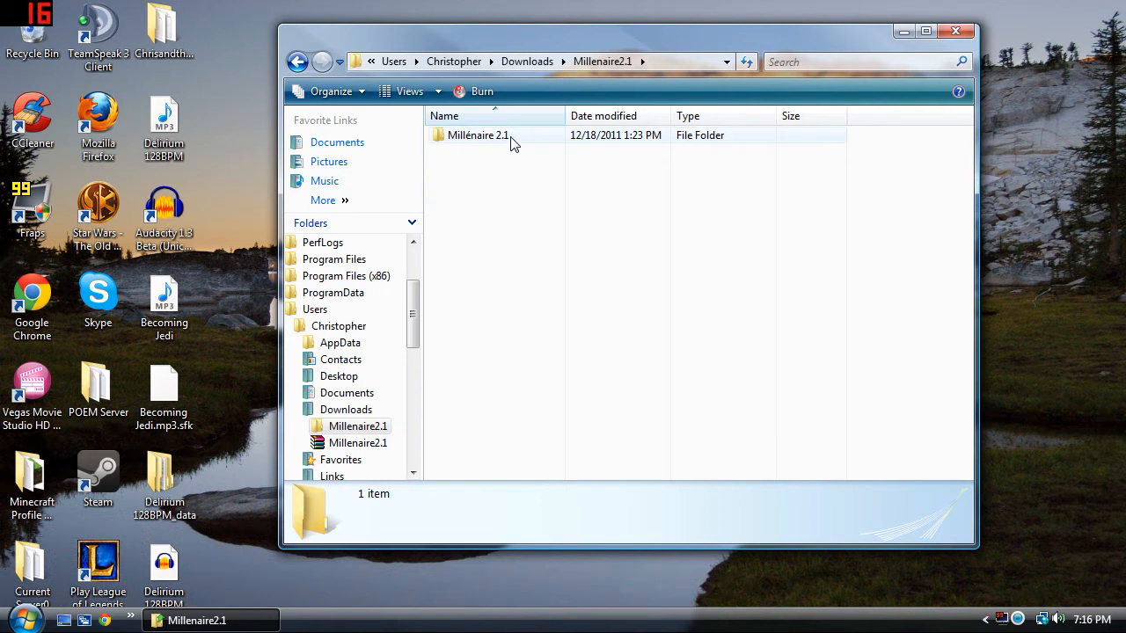
mouse_move(517, 141)
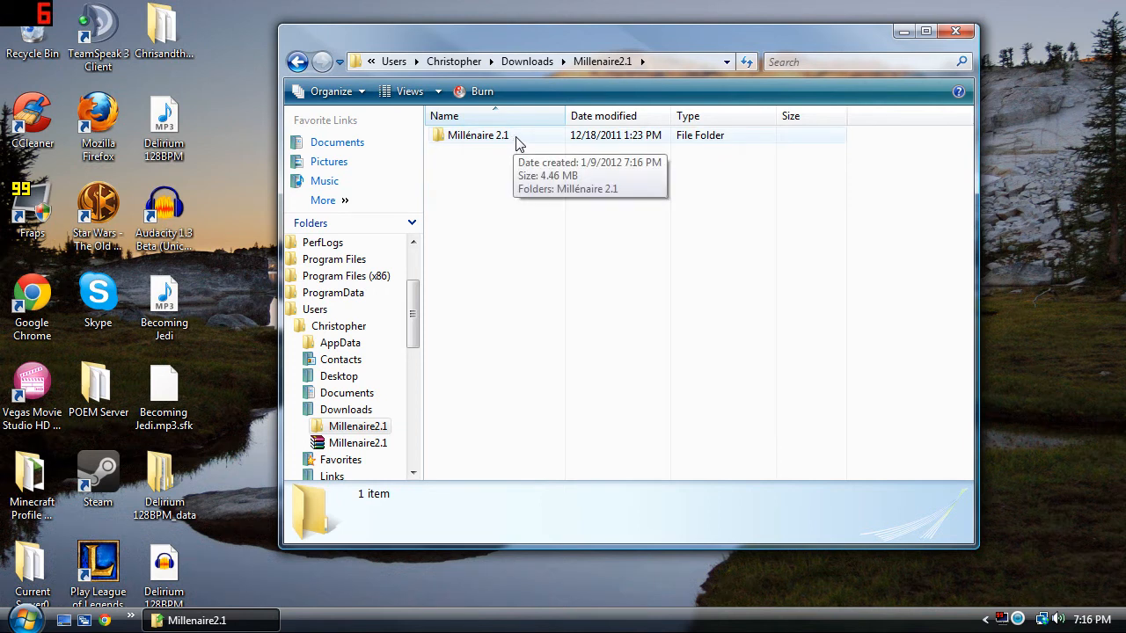
double_click(477, 135)
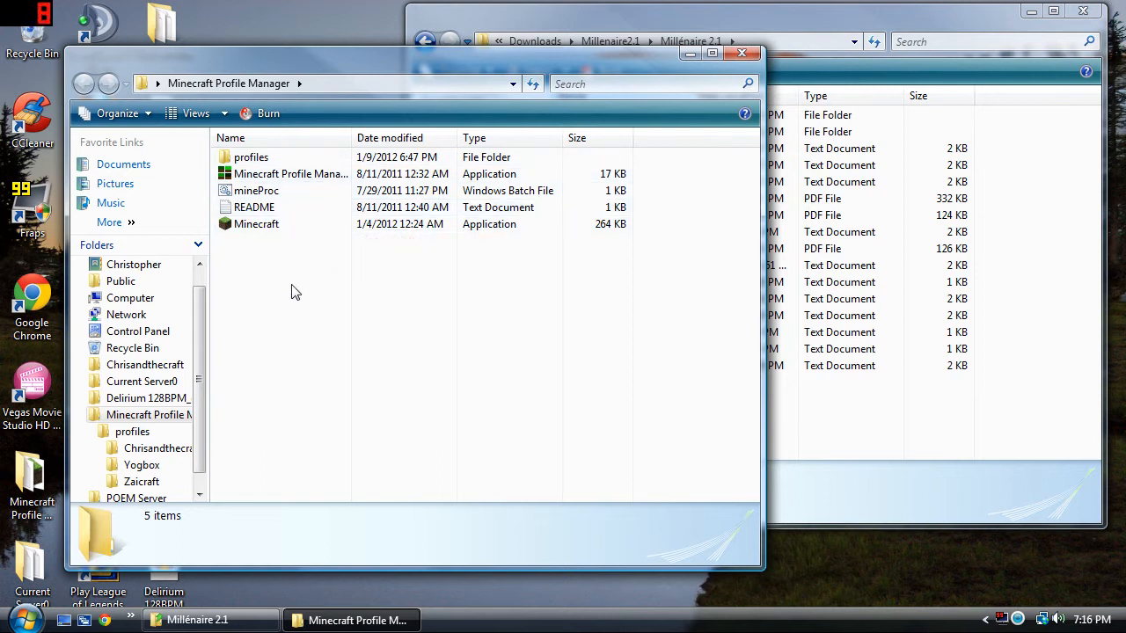
- Browse to profiles > Chrisandthecraft and open the mod's 'Put in minecraft folder'
double_click(251, 157)
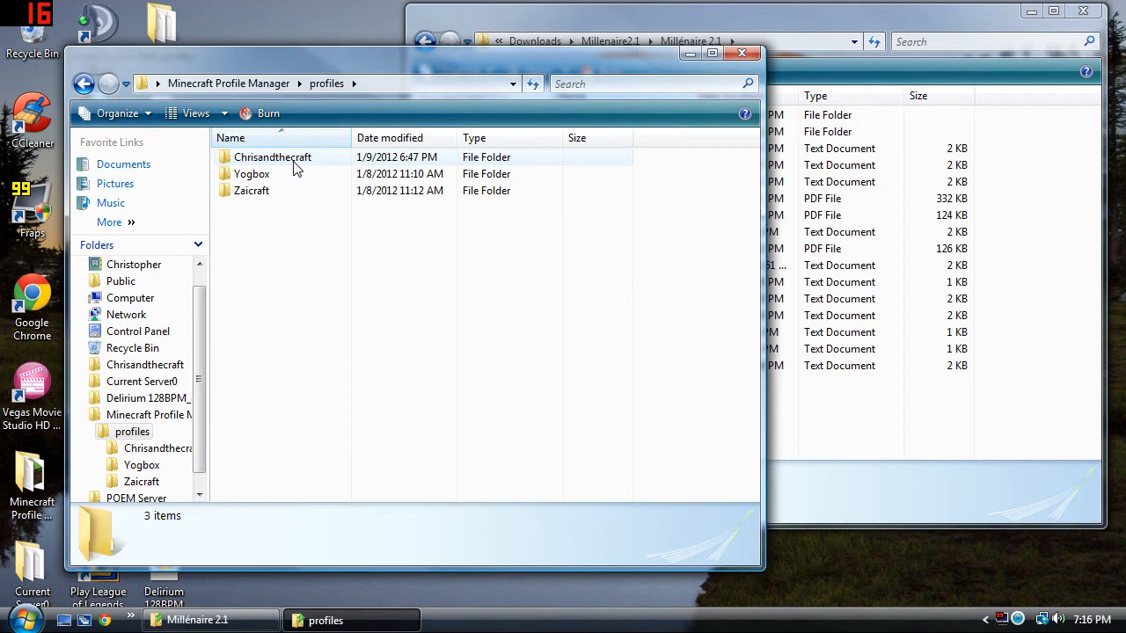
mouse_move(324, 163)
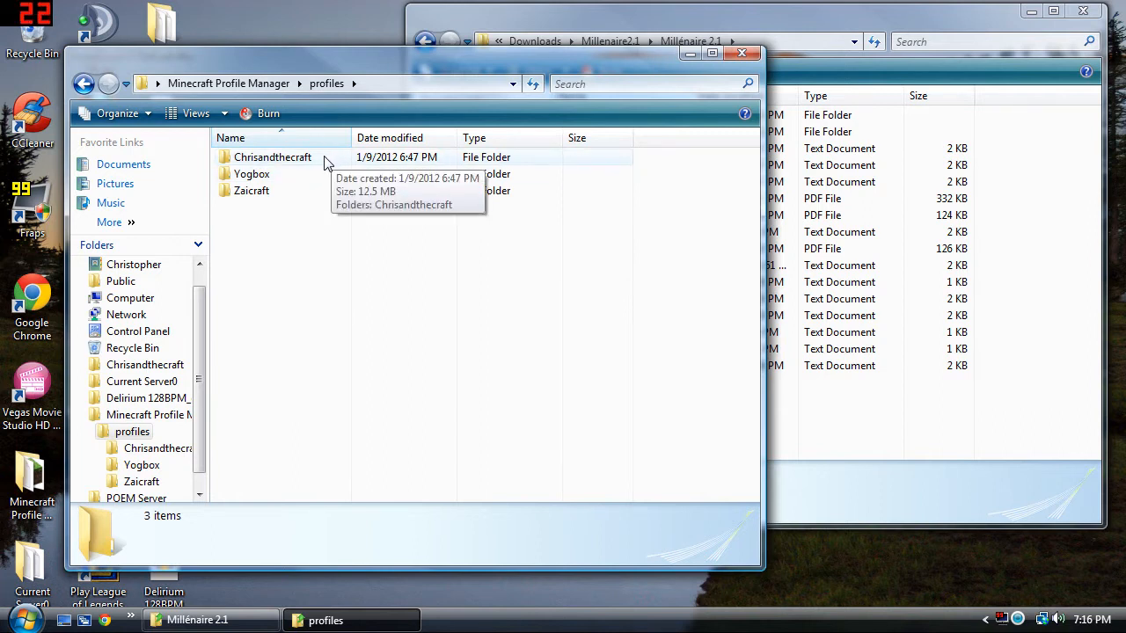
double_click(272, 156)
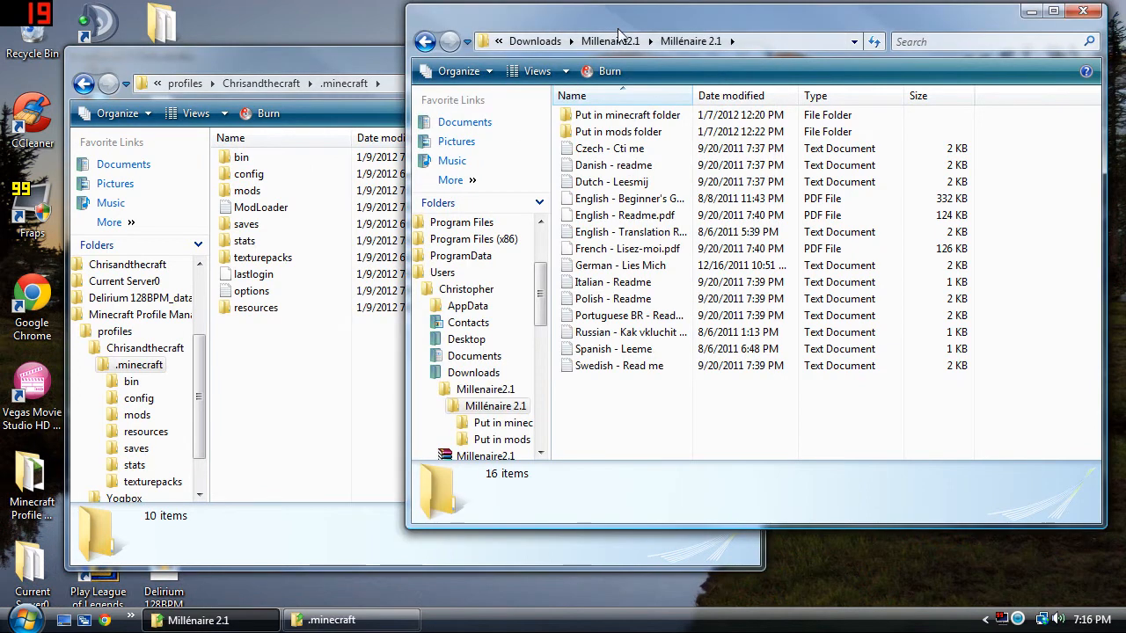
mouse_move(627, 115)
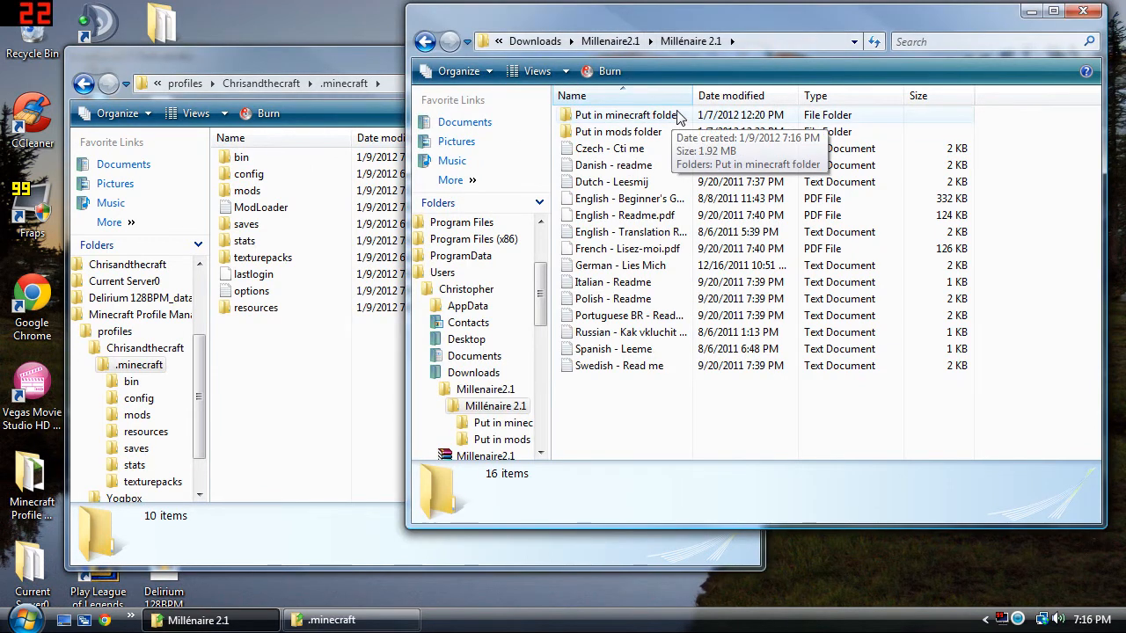
double_click(624, 114)
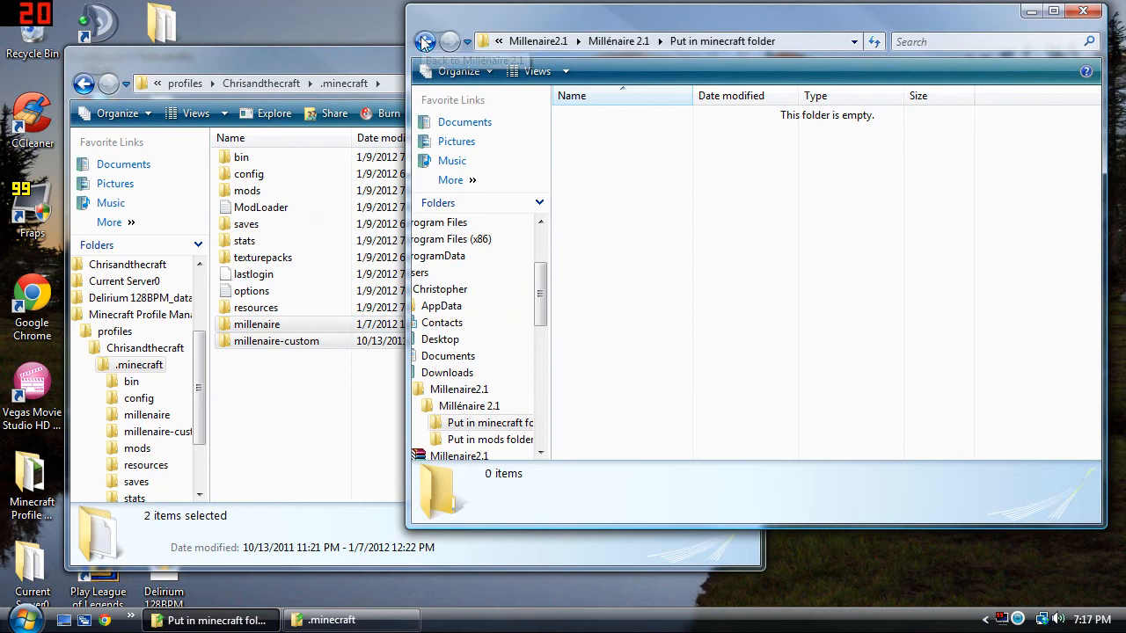
- Return to the Millénaire 2.1 folder and open 'Put in mods folder'
left_click(426, 41)
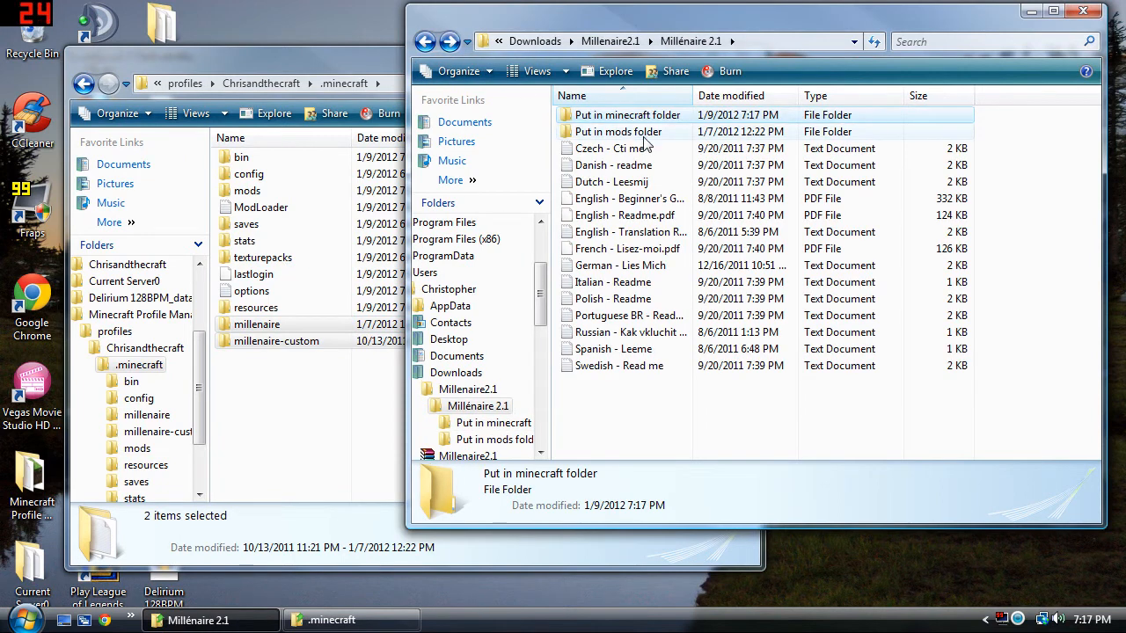
mouse_move(618, 131)
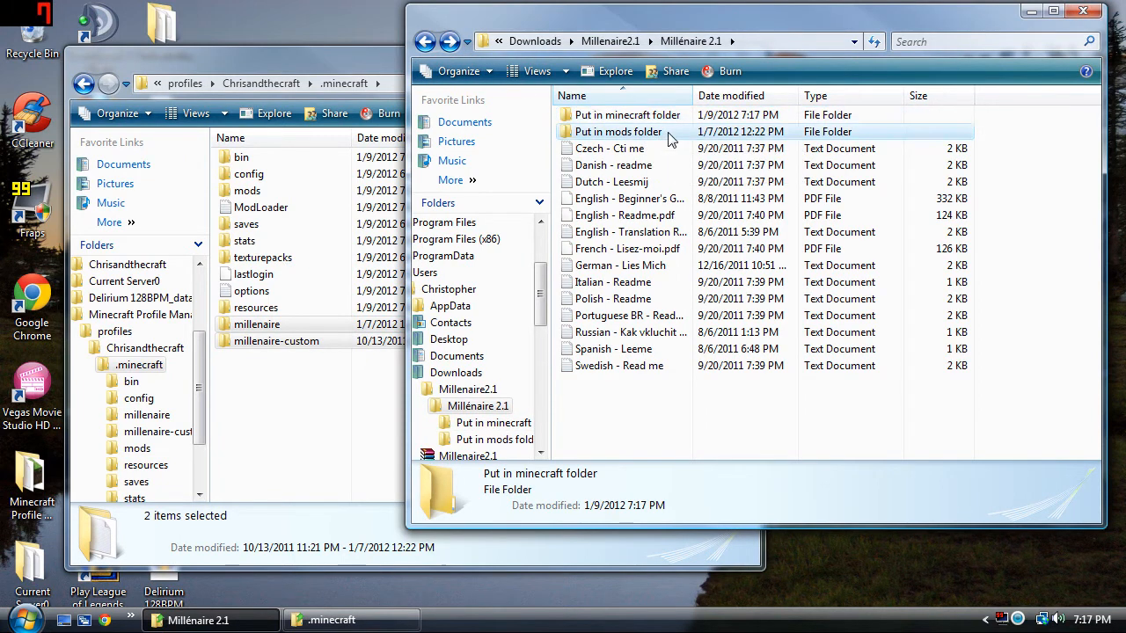
double_click(620, 131)
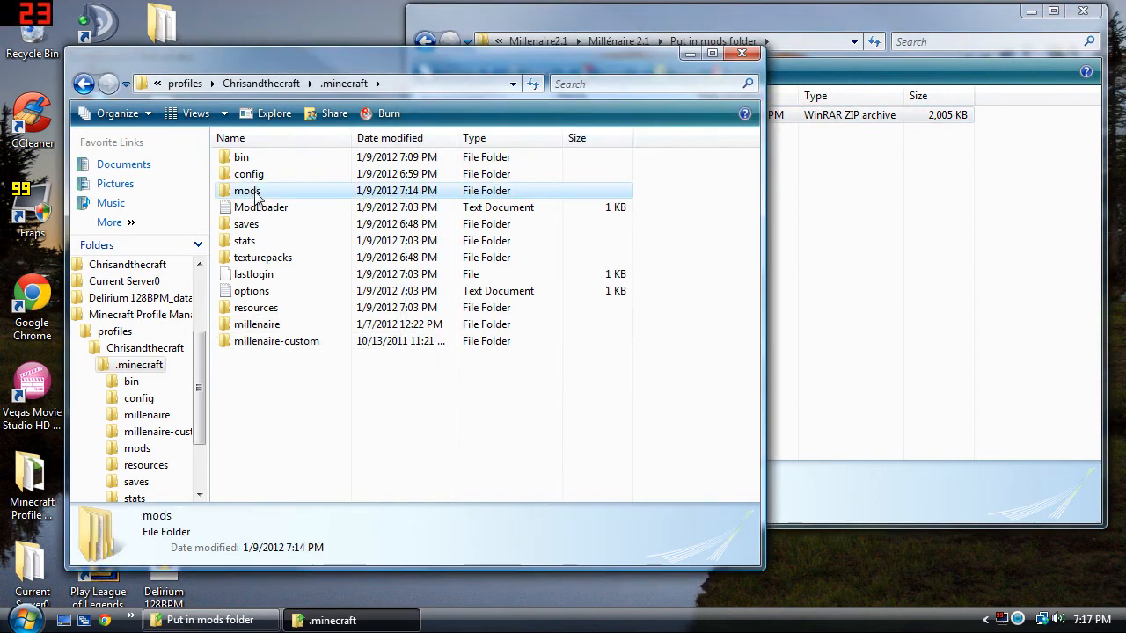
mouse_move(270, 194)
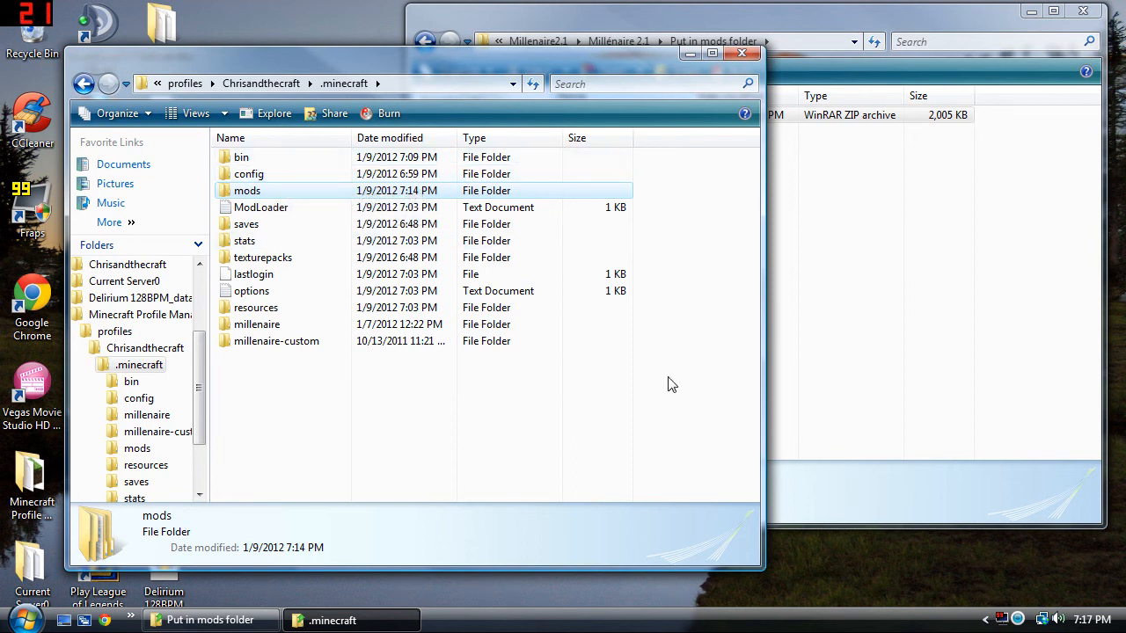
mouse_move(673, 361)
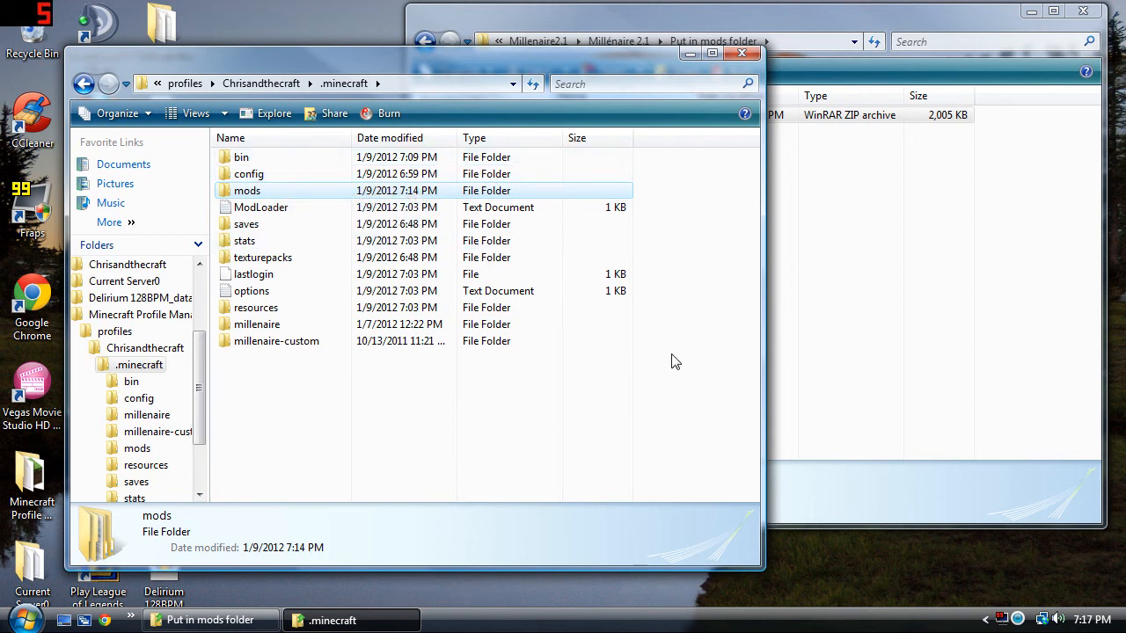
mouse_move(696, 343)
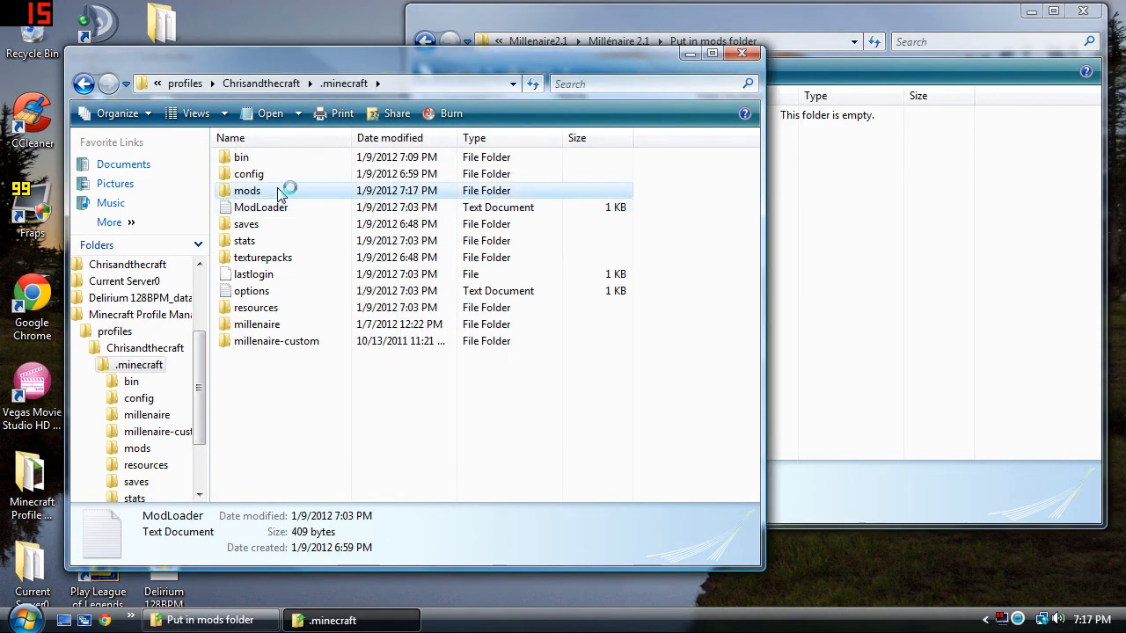
- Open the profile's mods folder to confirm the millenaire2.1 archive is there
double_click(247, 190)
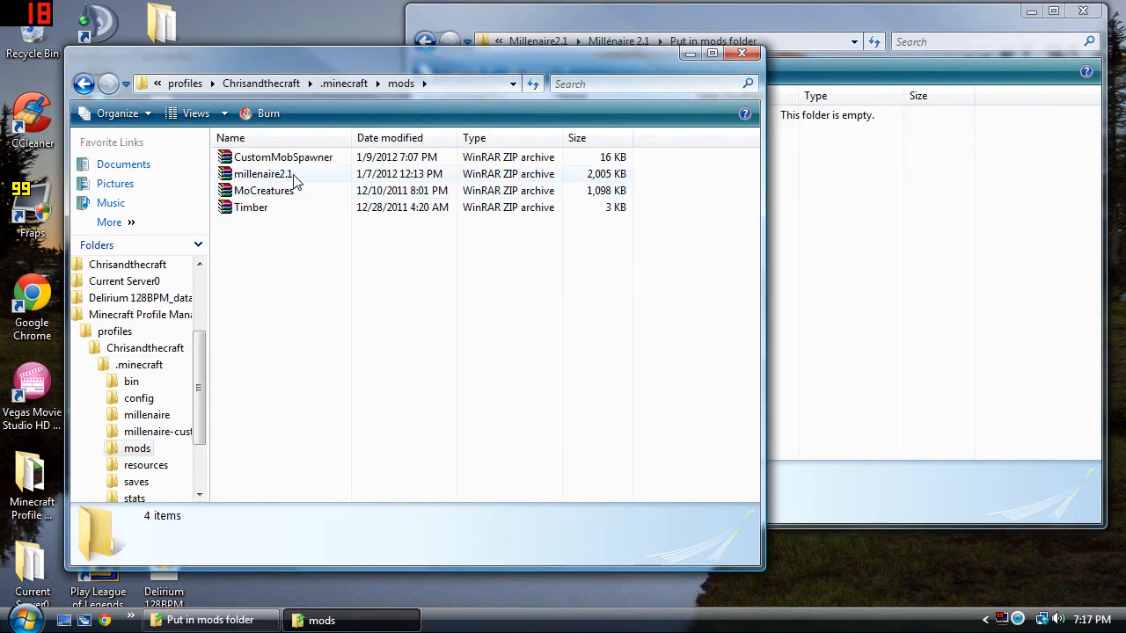